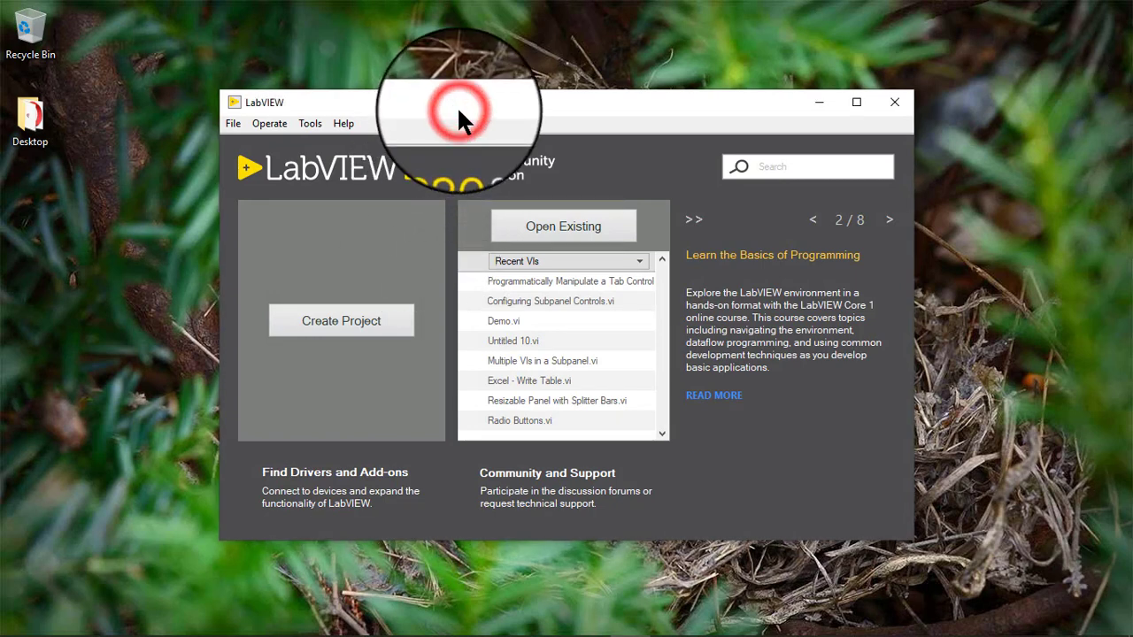
Create a new blank VI and place a DAQmx Scale Name control on its front panel.
{"action": "key", "text": "ctrl+n"}
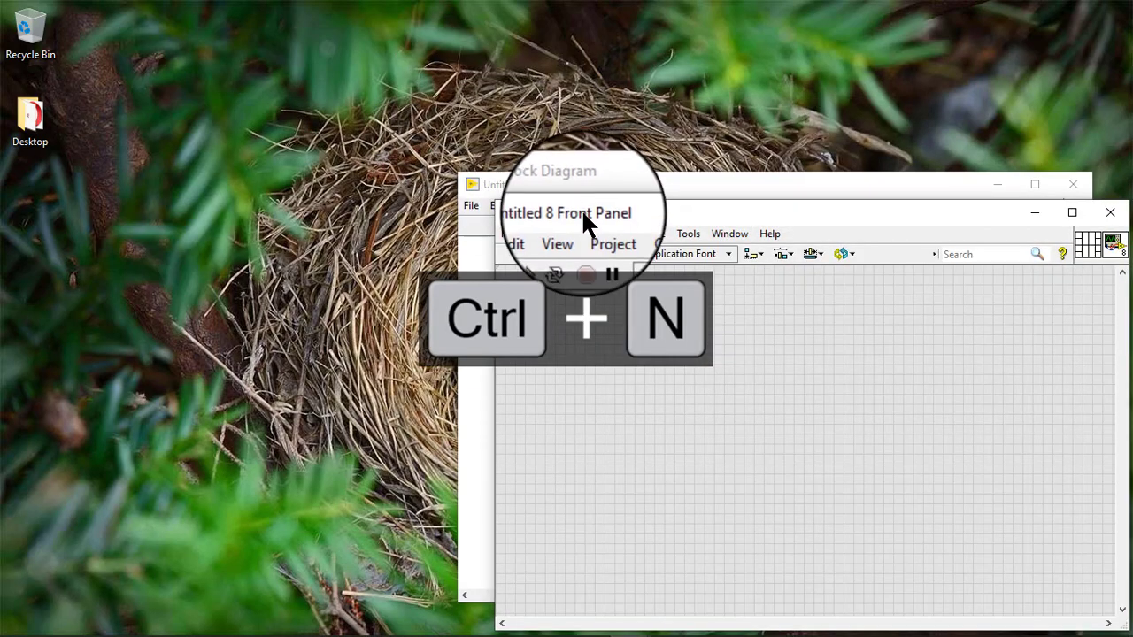
{"action": "key", "text": "ctrl+n"}
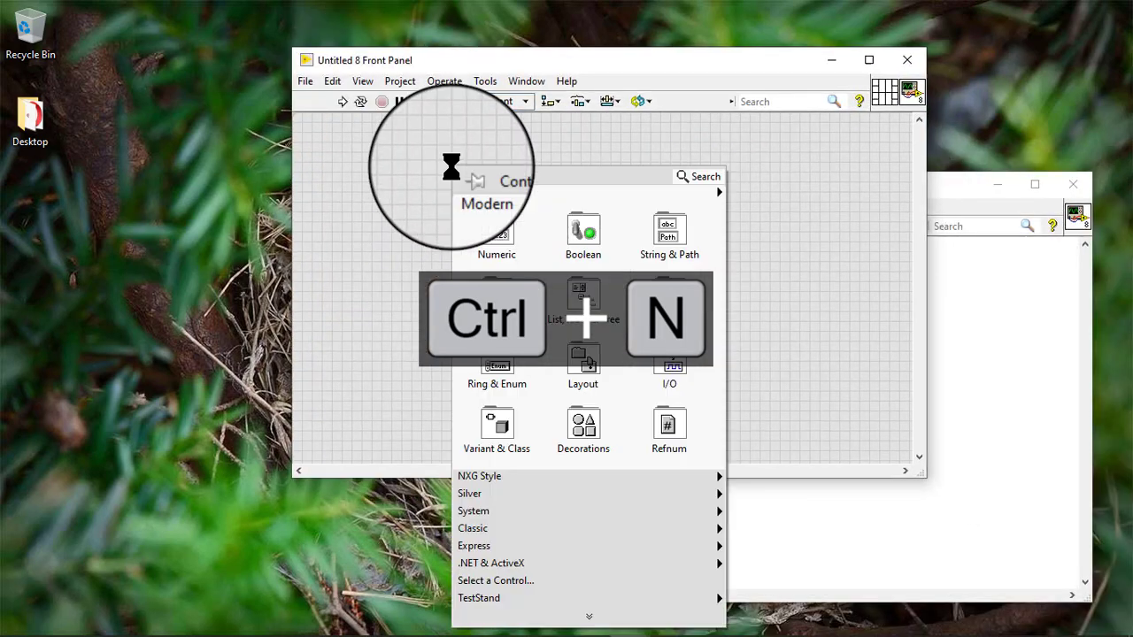
{"action": "left_click", "coordinate": [669, 367]}
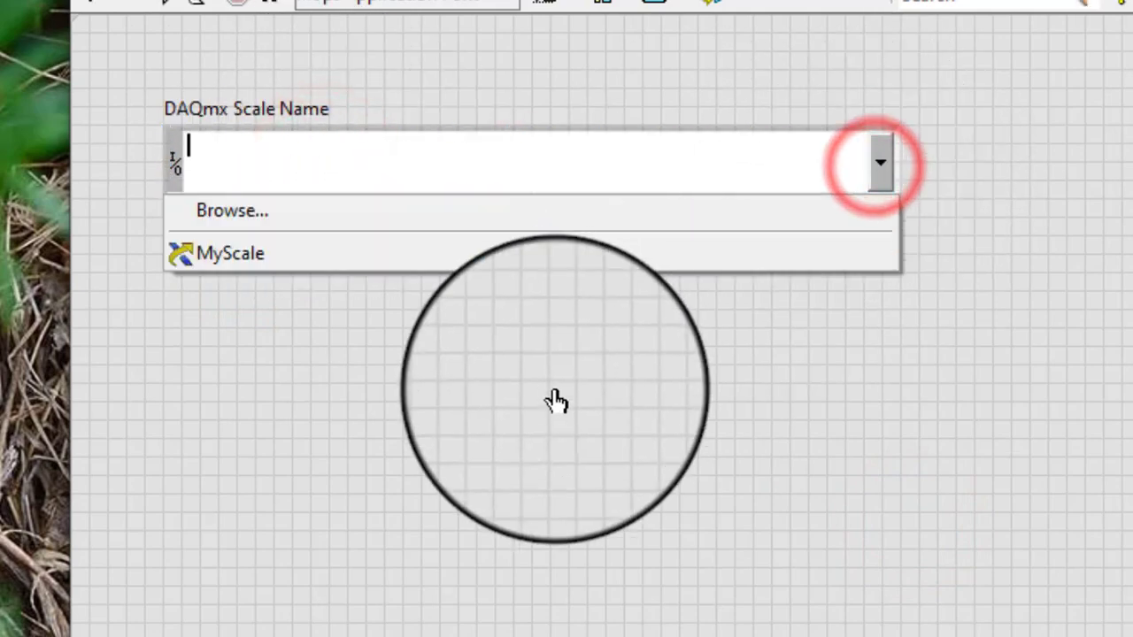
{"action": "right_click", "coordinate": [531, 162]}
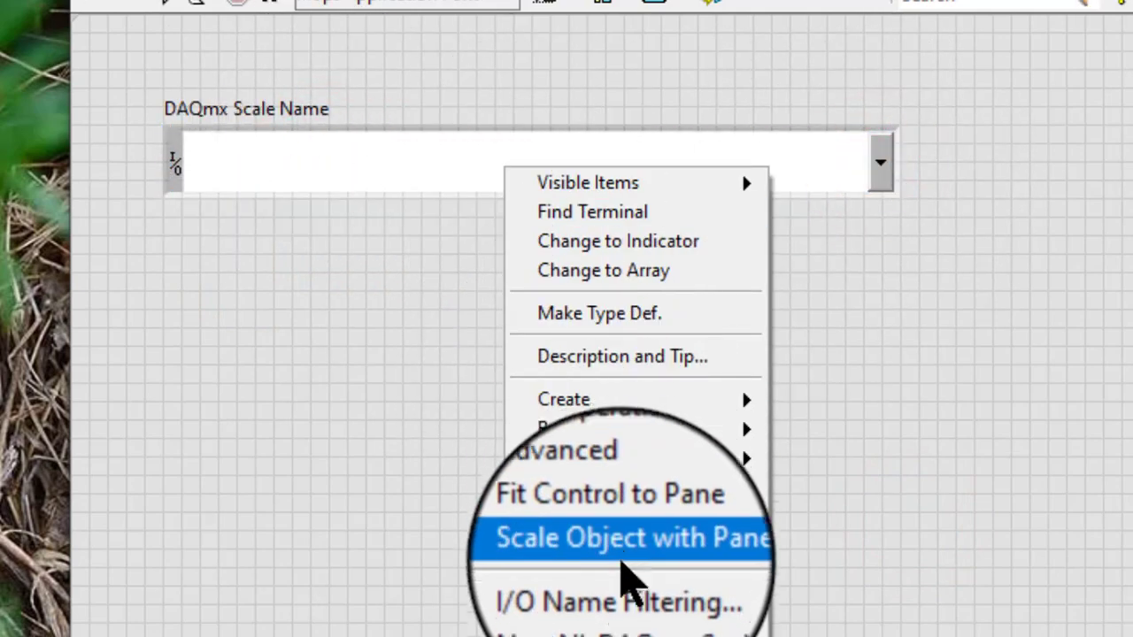
{"action": "left_click", "coordinate": [616, 602]}
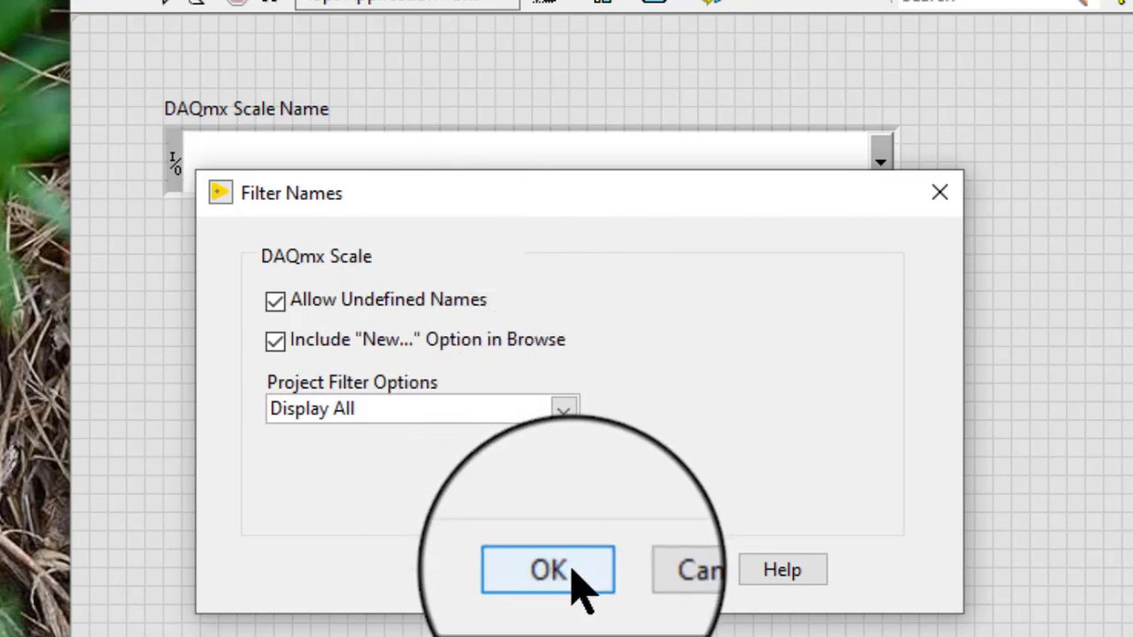
{"action": "left_click", "coordinate": [549, 570]}
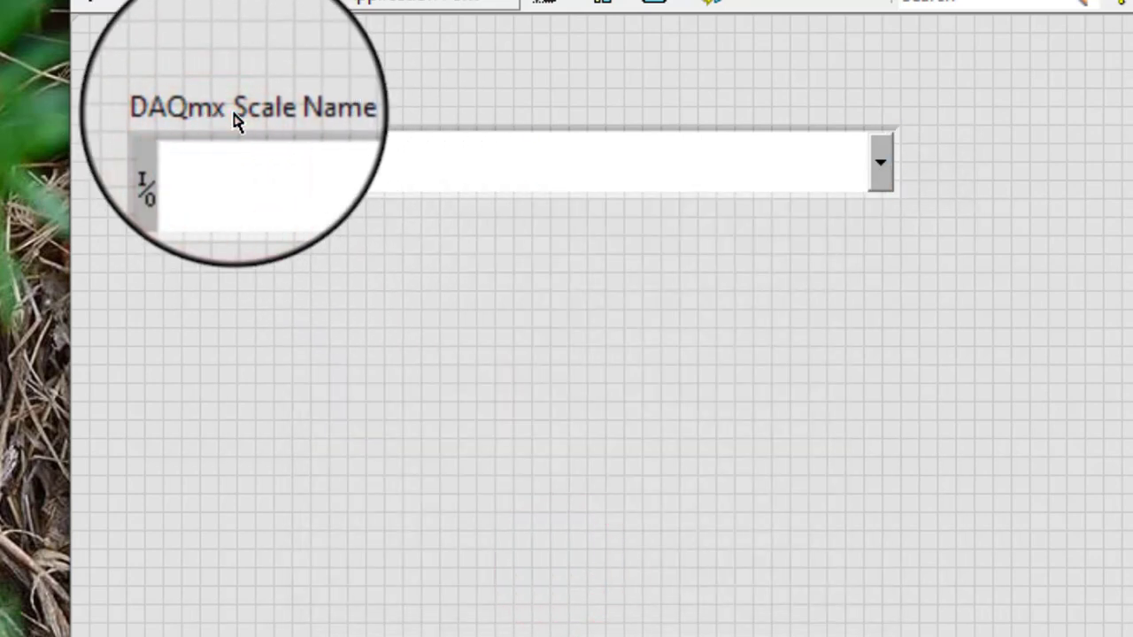
Enter the text 'An arbitrary name' into the DAQmx Scale Name control.
{"action": "type", "text": "An ar"}
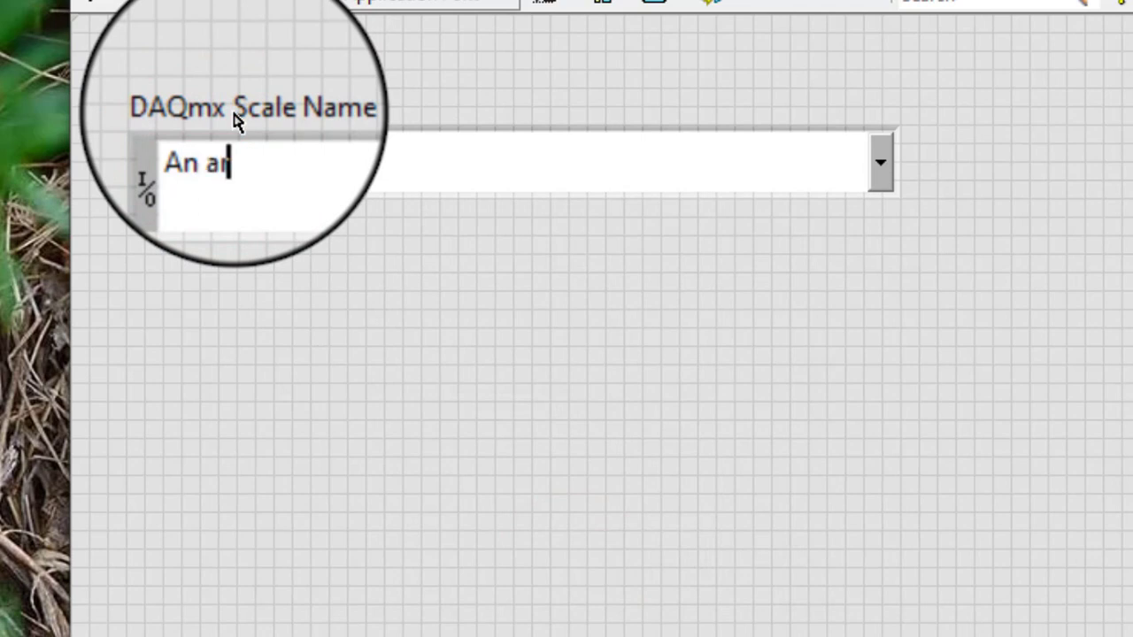
{"action": "type", "text": "bitra"}
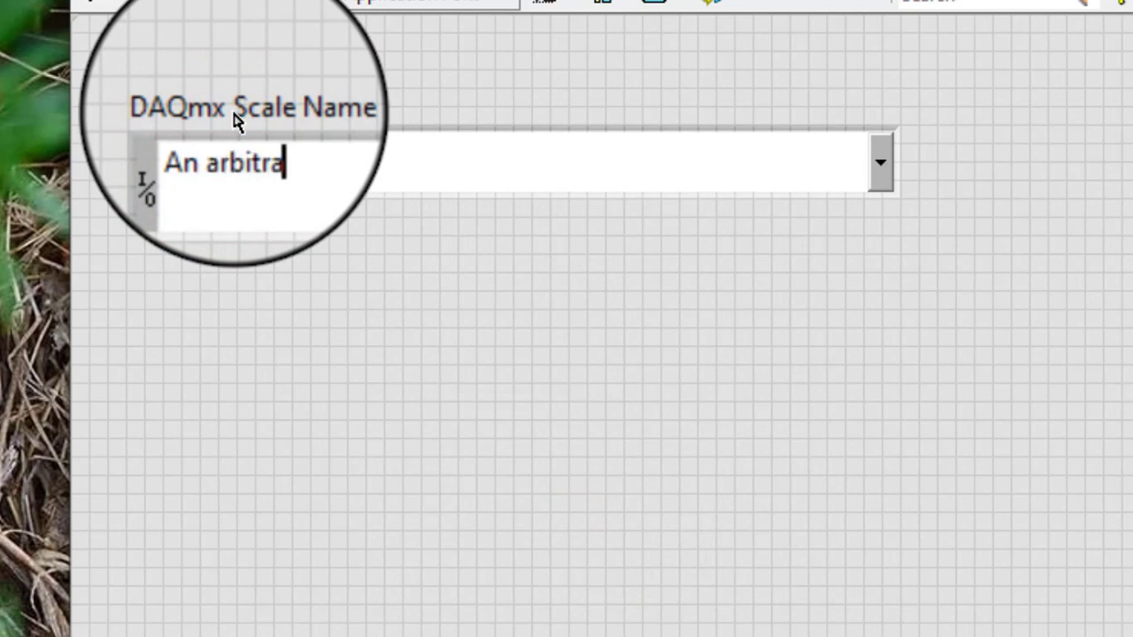
{"action": "type", "text": "ry name string"}
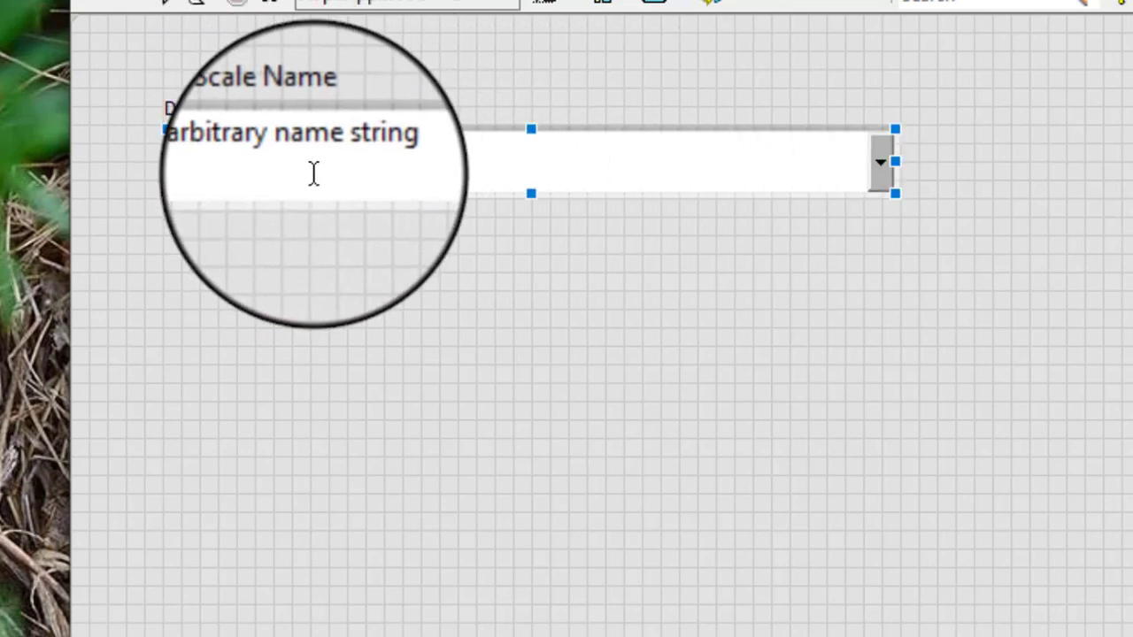
{"action": "right_click", "coordinate": [315, 163]}
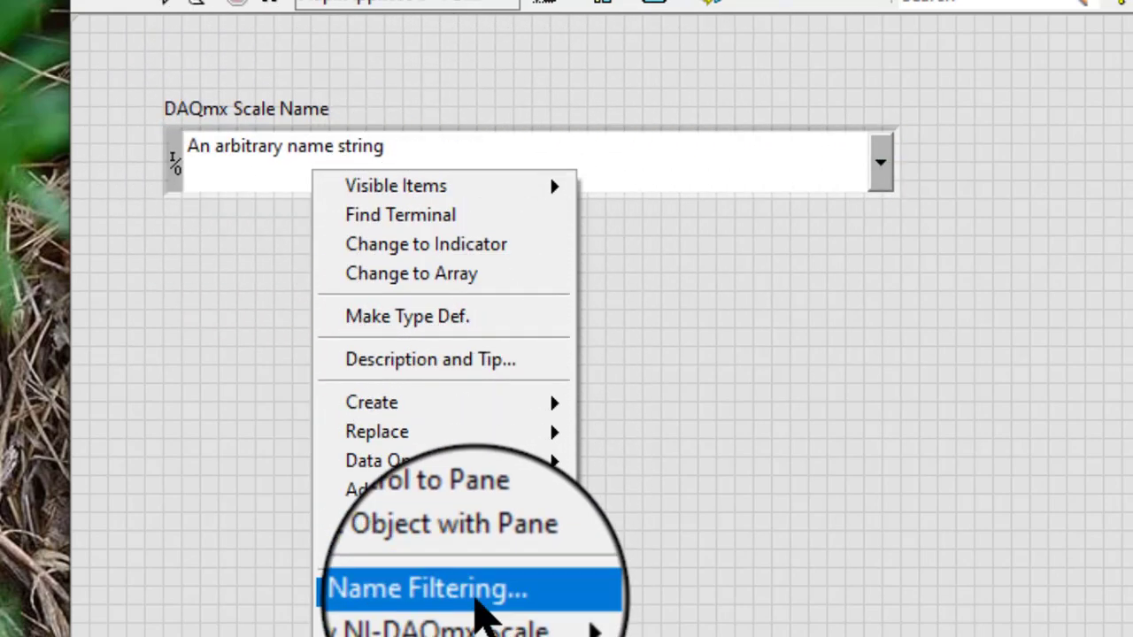
{"action": "left_click", "coordinate": [425, 588]}
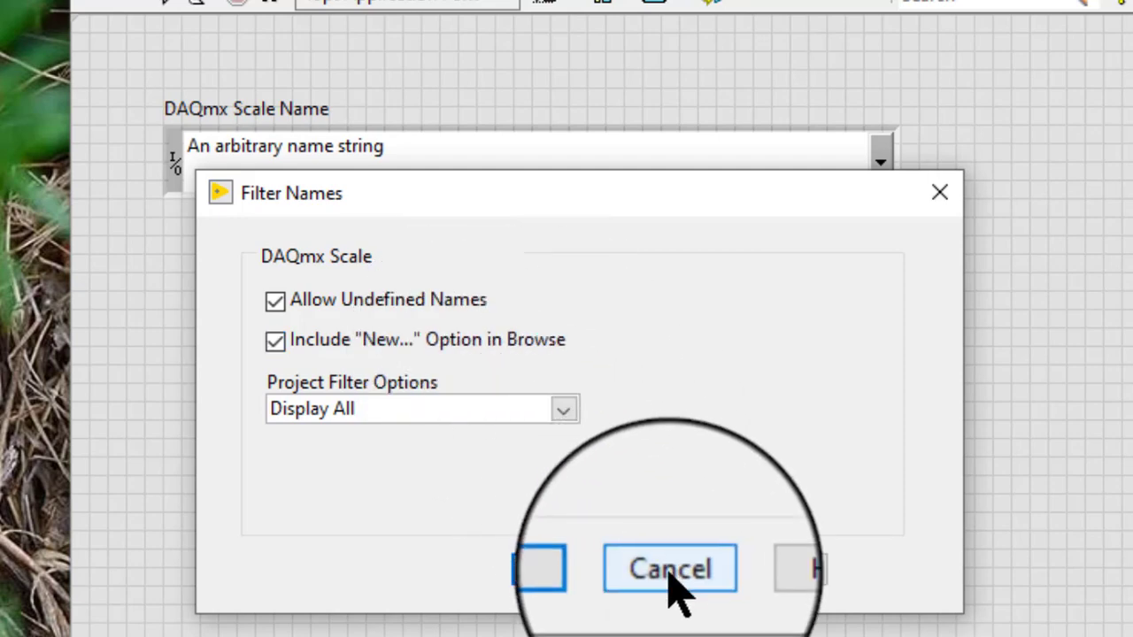
{"action": "left_click", "coordinate": [669, 568]}
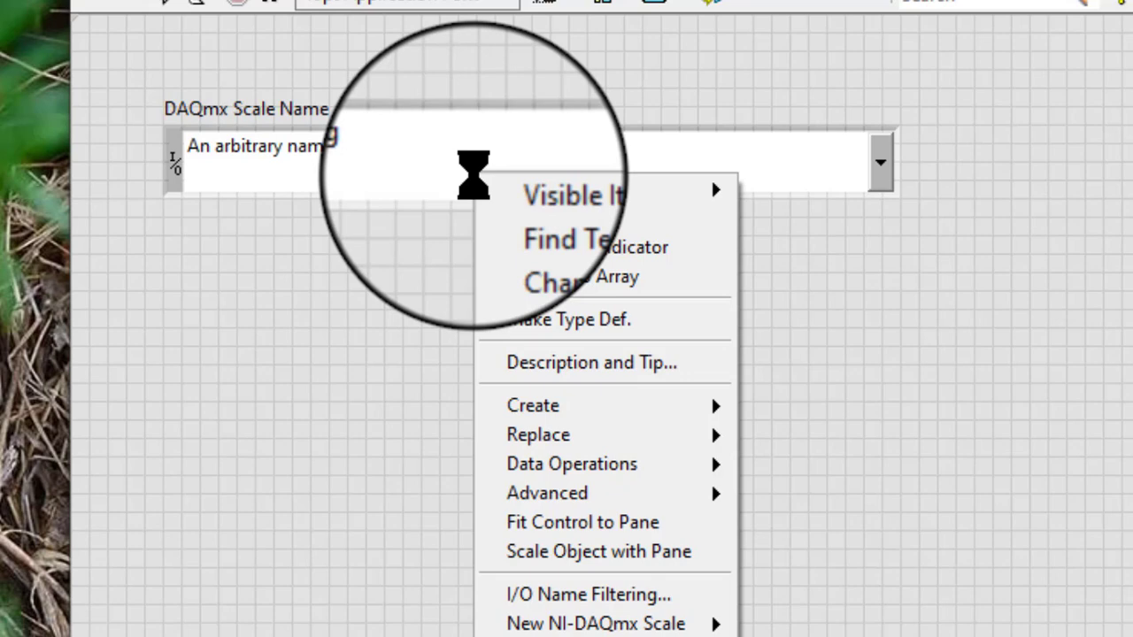
Browse the scale selector listing MyScale and start creating a new scale.
{"action": "left_click", "coordinate": [881, 160]}
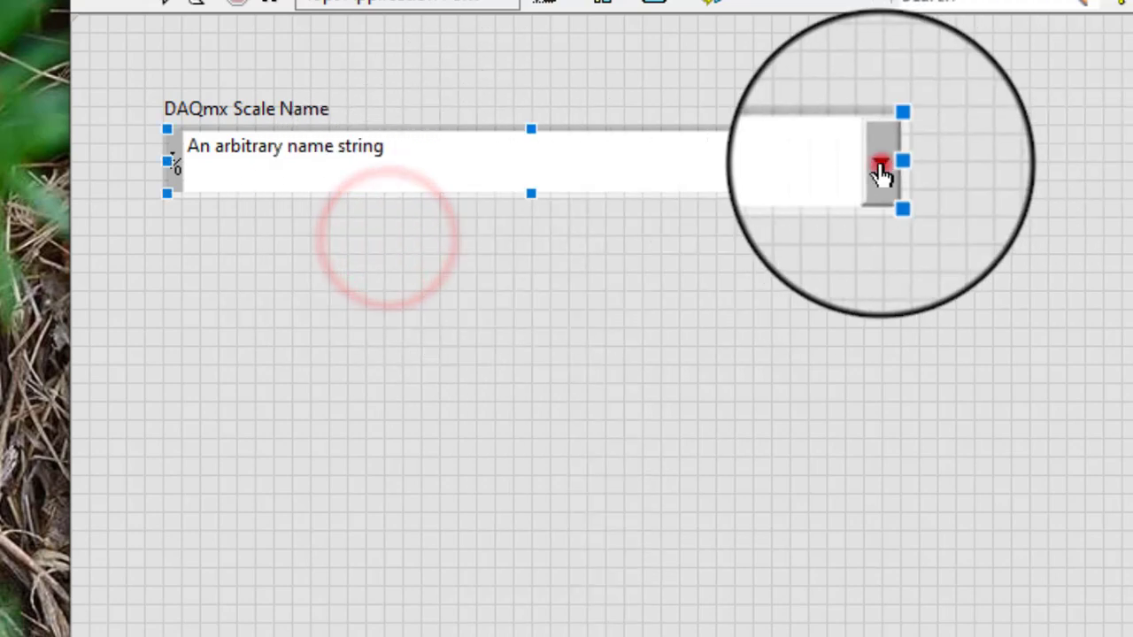
{"action": "left_click", "coordinate": [878, 161]}
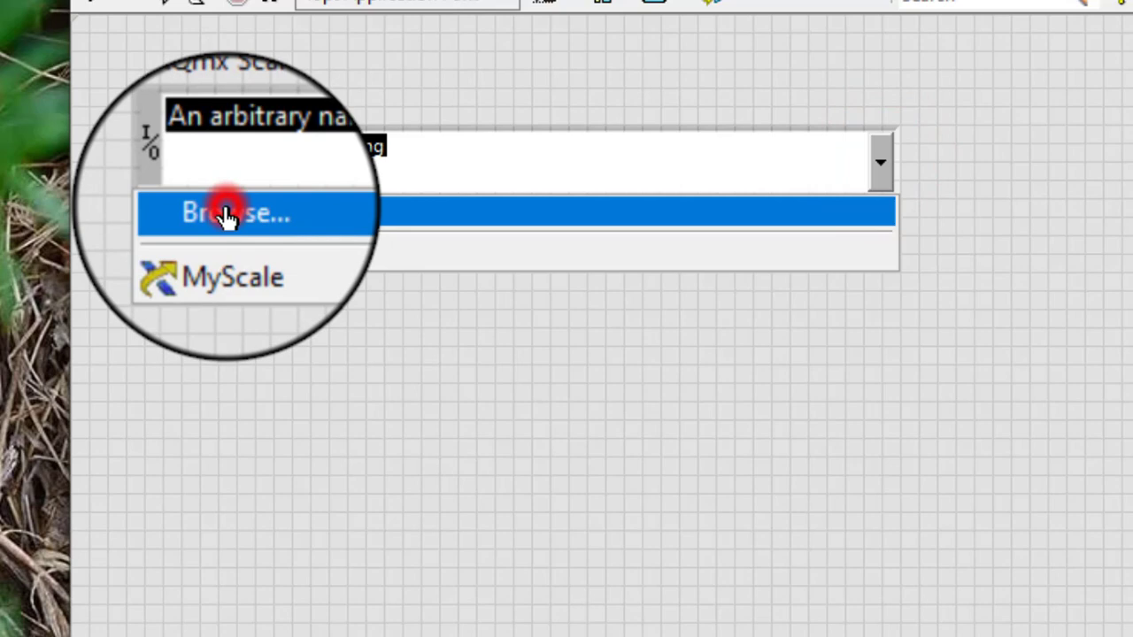
{"action": "left_click", "coordinate": [239, 213]}
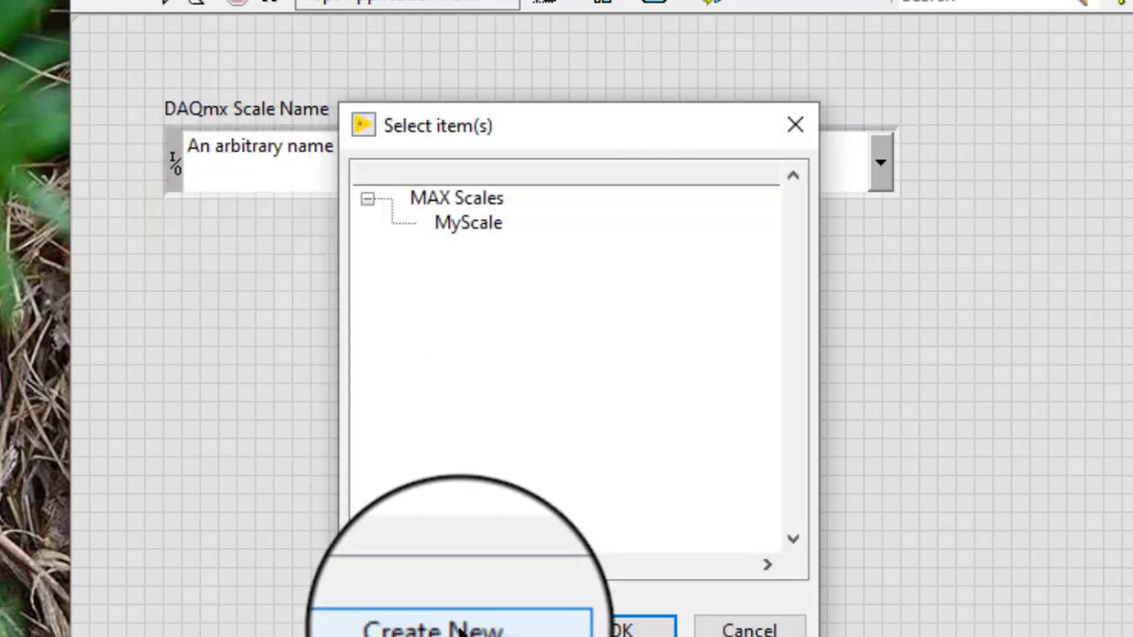
{"action": "left_click", "coordinate": [434, 629]}
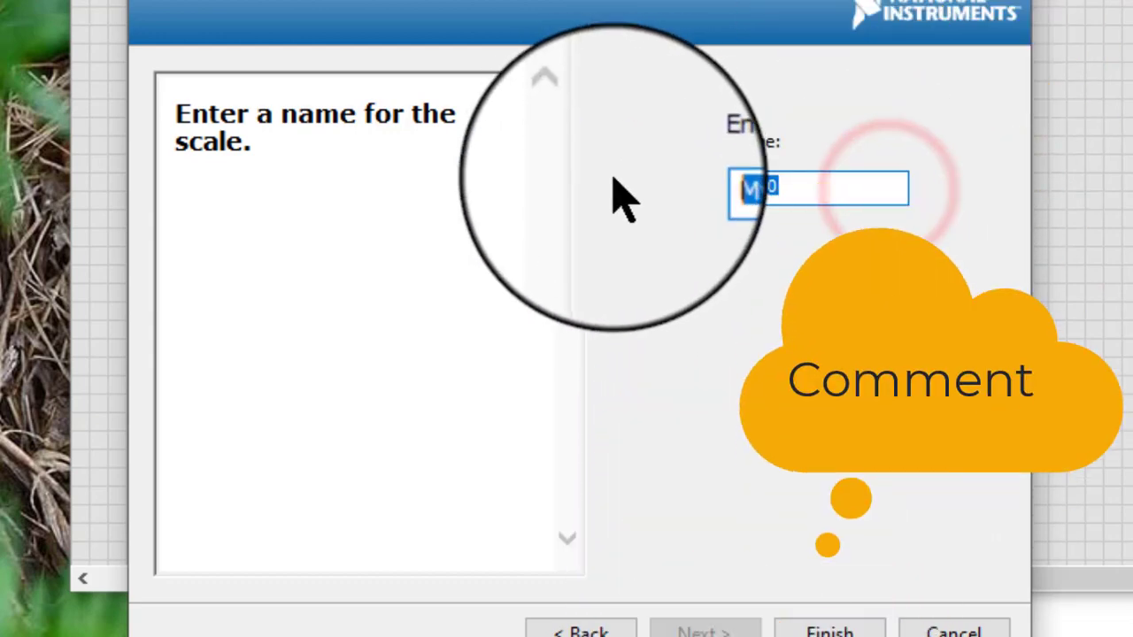
Name the new scale 'New scale' and finish the wizard to reach its linear scale settings.
{"action": "type", "text": "N"}
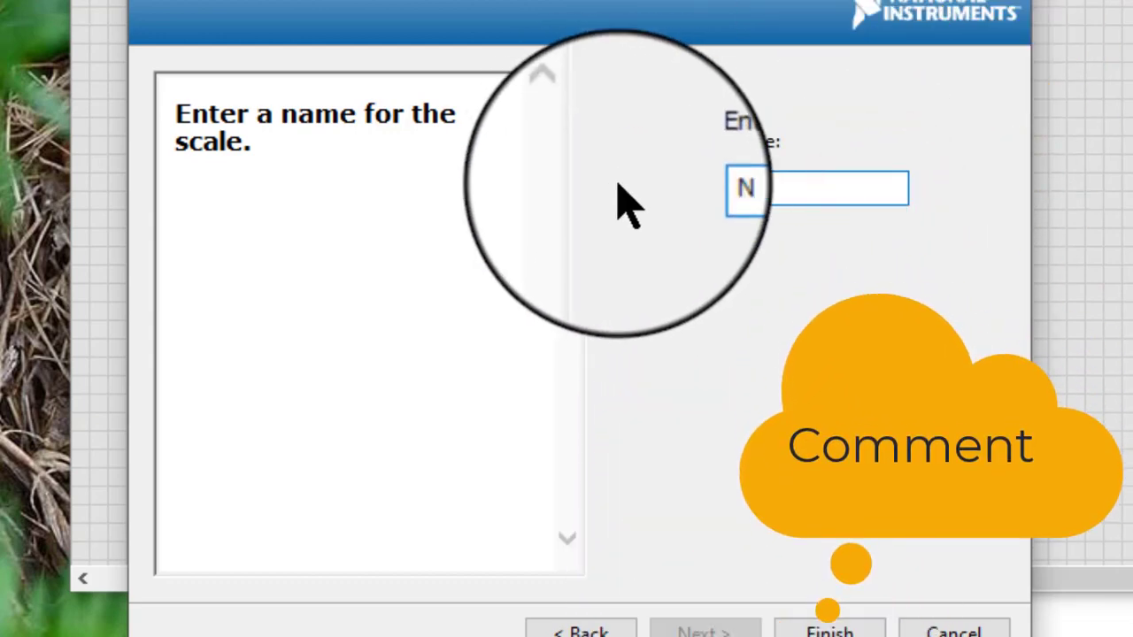
{"action": "type", "text": "e"}
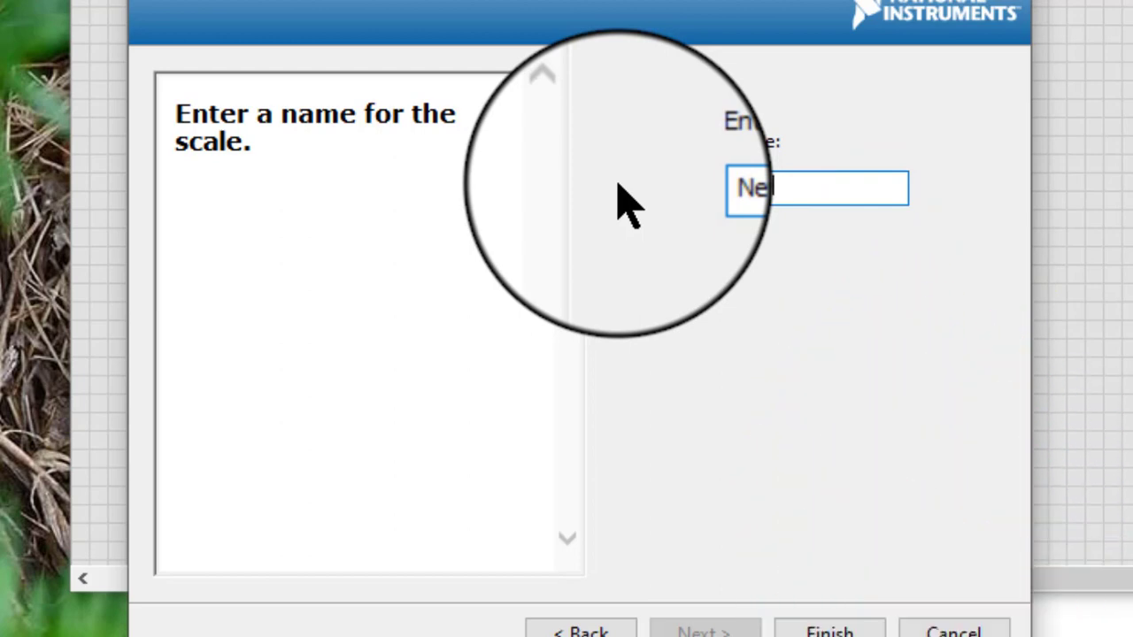
{"action": "type", "text": "w scale"}
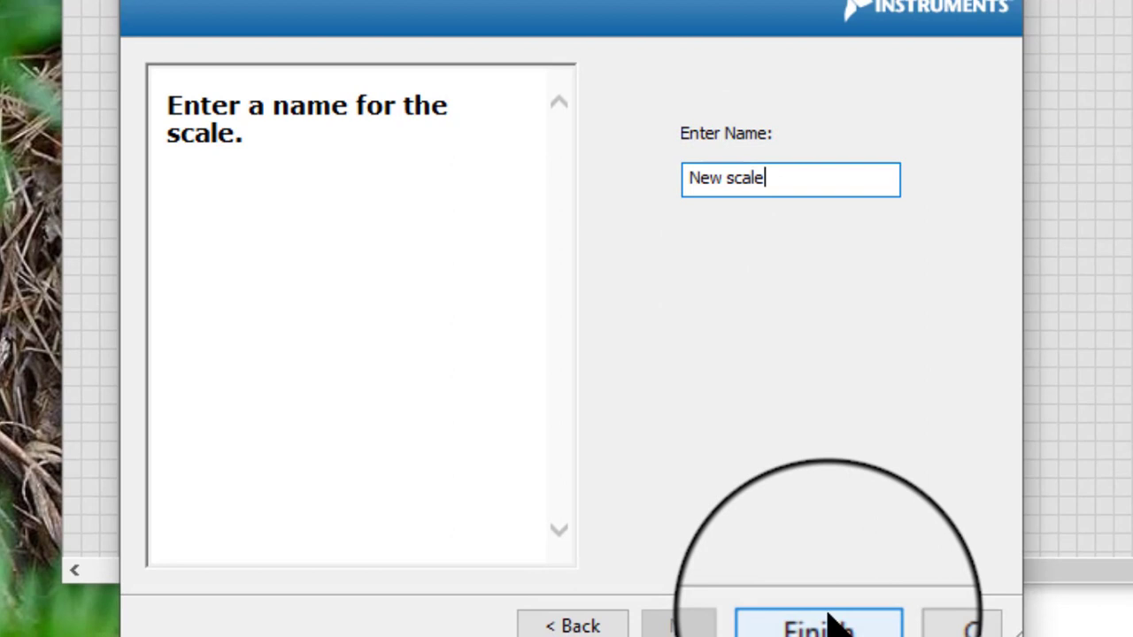
{"action": "left_click", "coordinate": [818, 625]}
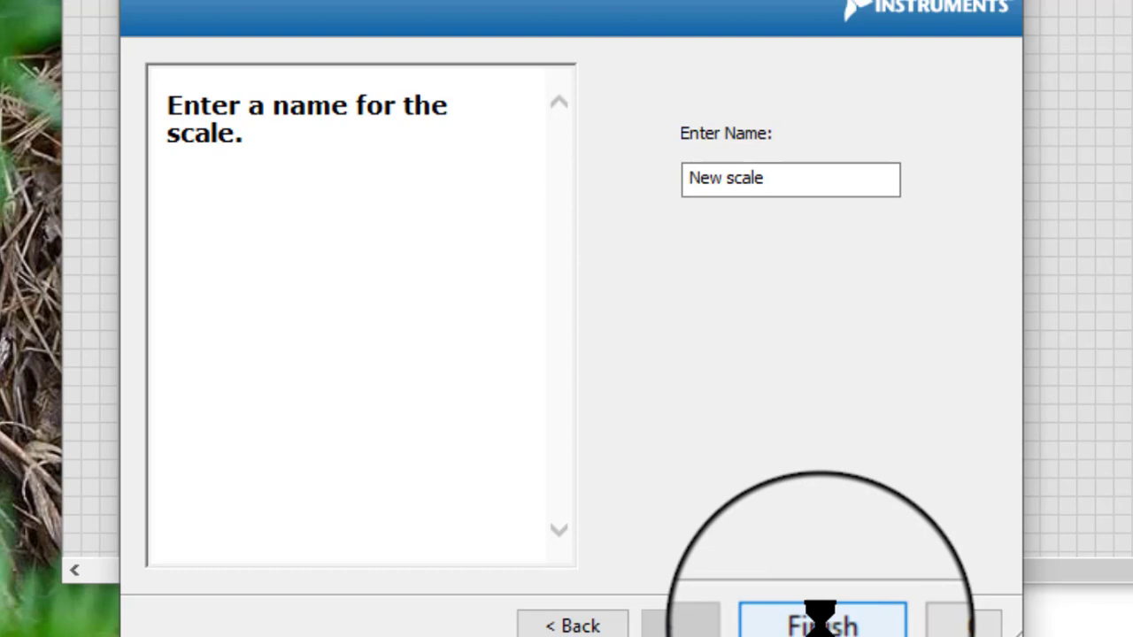
{"action": "left_click", "coordinate": [821, 623]}
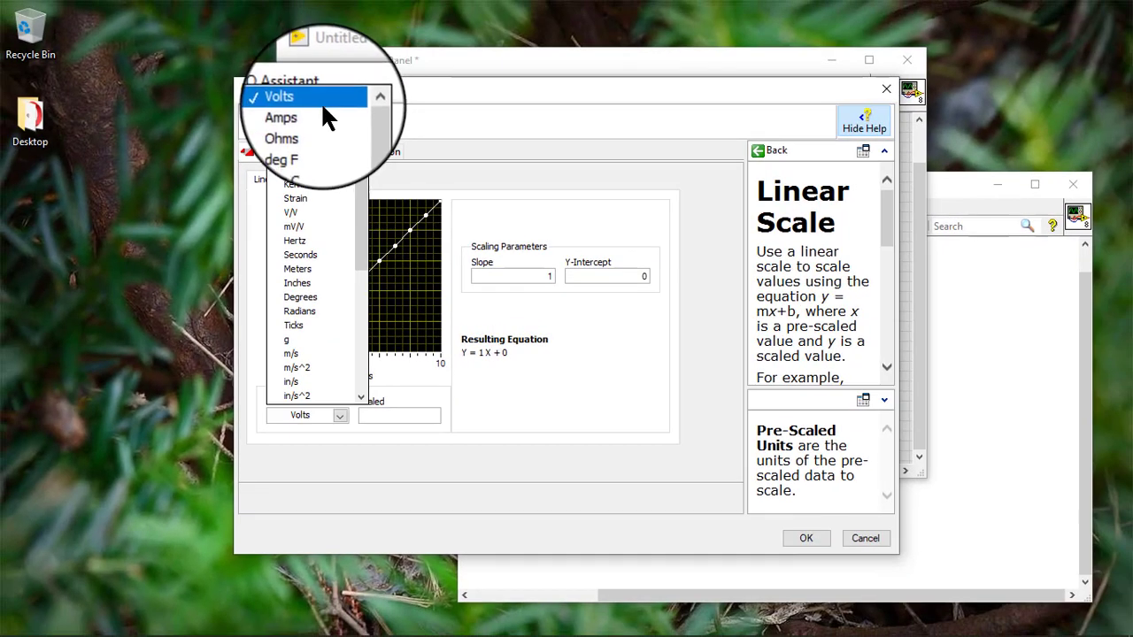
Set New scale to convert Amps to mA with slope 1000 and save it.
{"action": "left_click", "coordinate": [279, 117]}
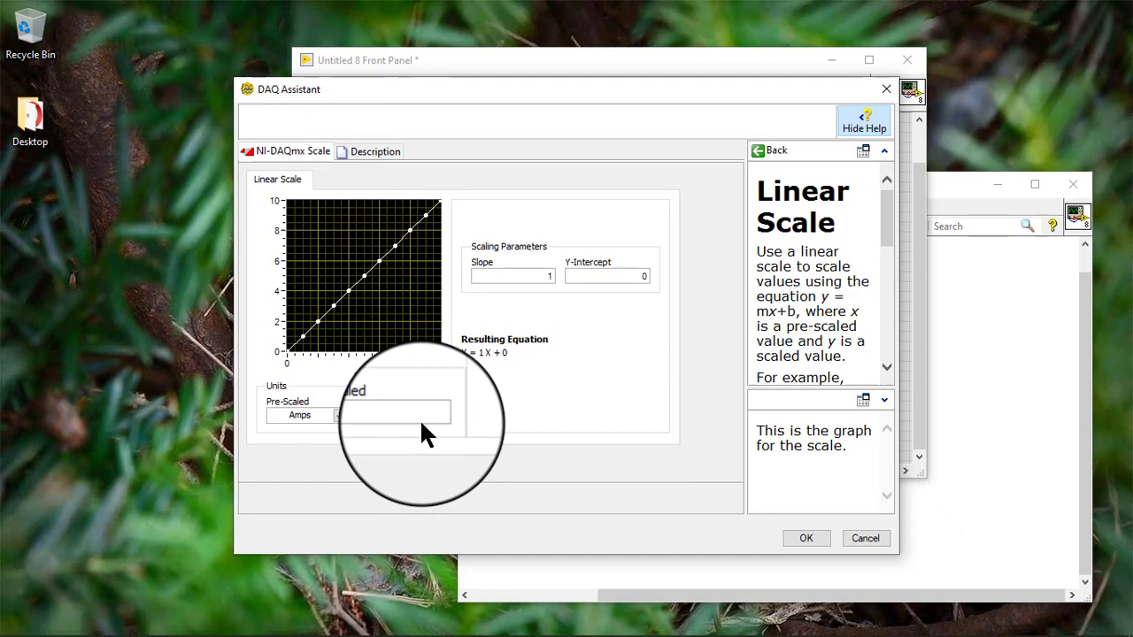
{"action": "left_click", "coordinate": [393, 414]}
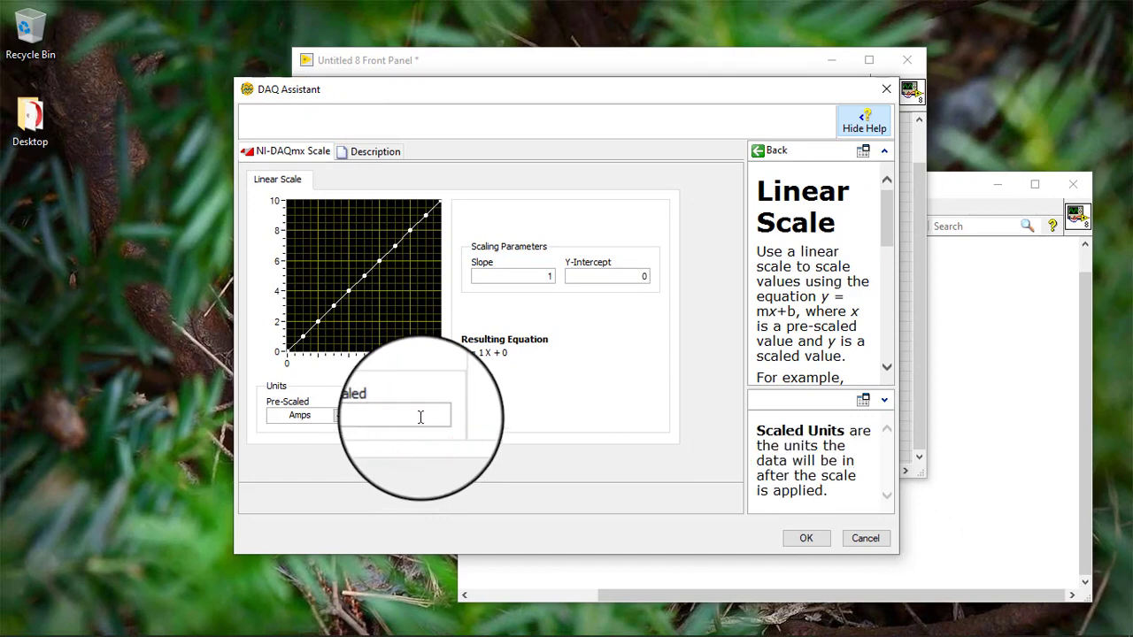
{"action": "type", "text": "mA"}
{"action": "left_click", "coordinate": [513, 276]}
{"action": "type", "text": "000"}
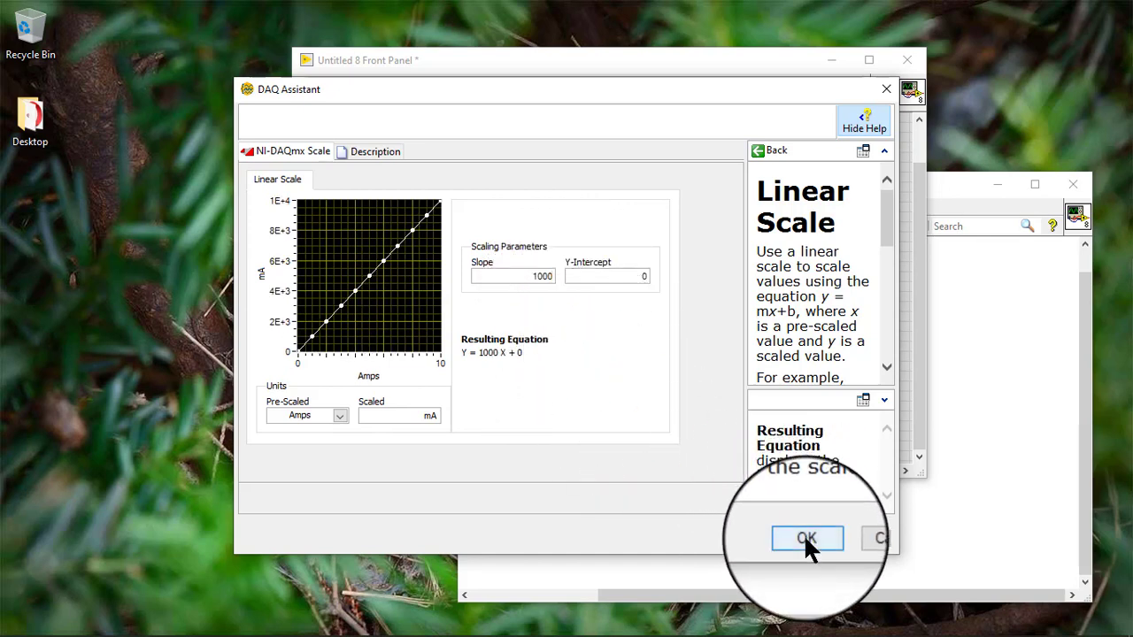
{"action": "left_click", "coordinate": [807, 538]}
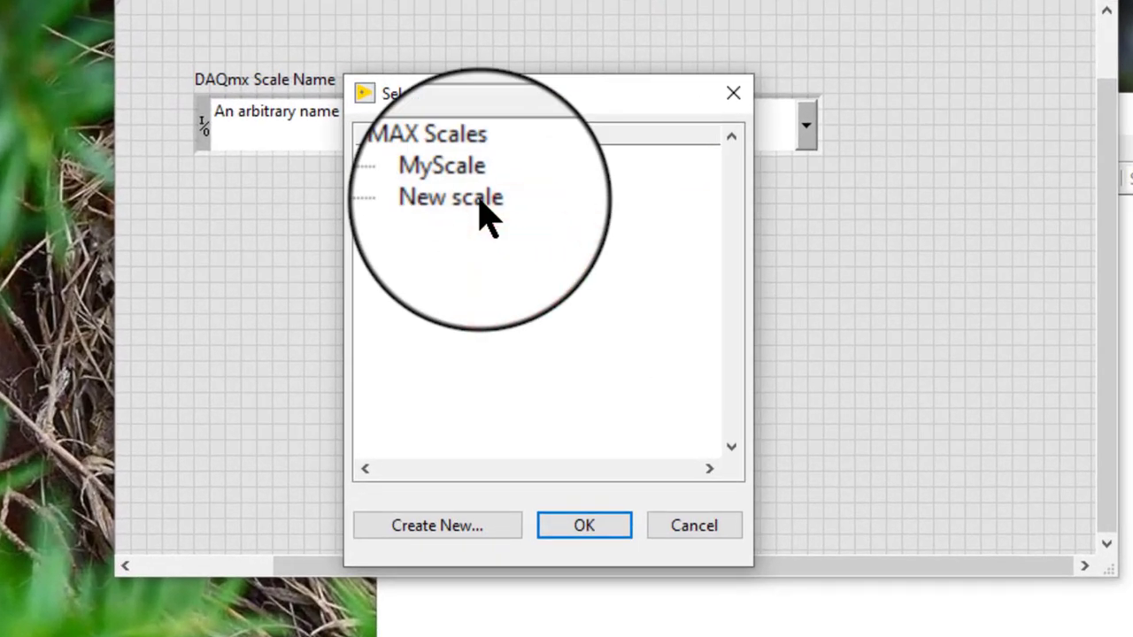
Select New scale under MAX Scales as the control's value.
{"action": "left_click", "coordinate": [460, 197]}
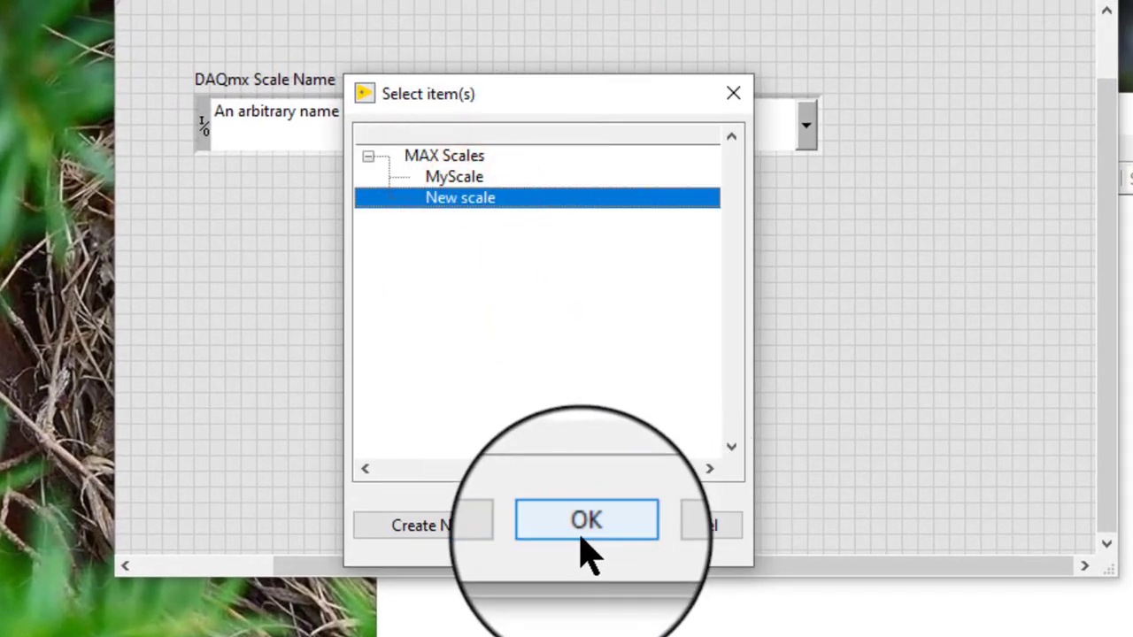
{"action": "left_click", "coordinate": [586, 520]}
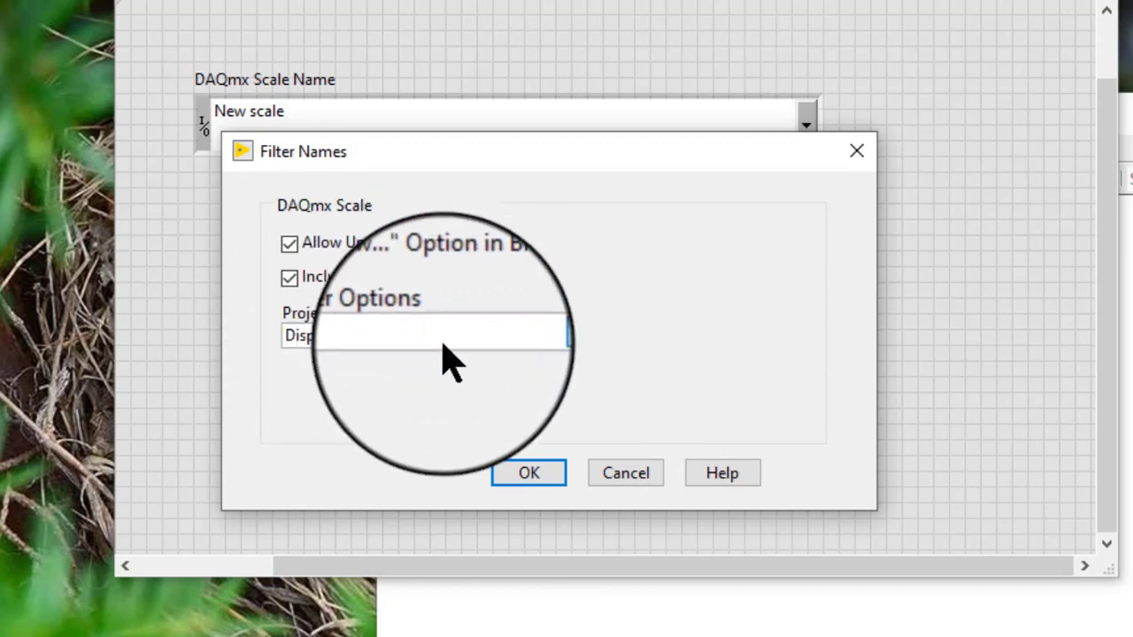
Keep Project Filter Options at Display All, then list MyScale and New scale in the control.
{"action": "left_click", "coordinate": [425, 335]}
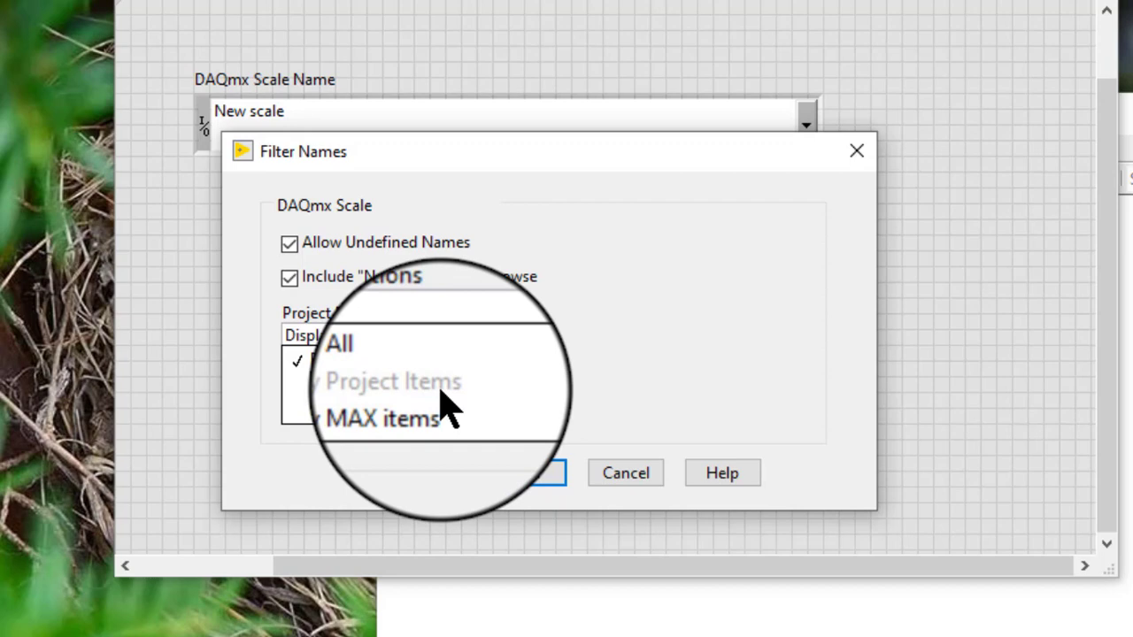
{"action": "left_click", "coordinate": [381, 361]}
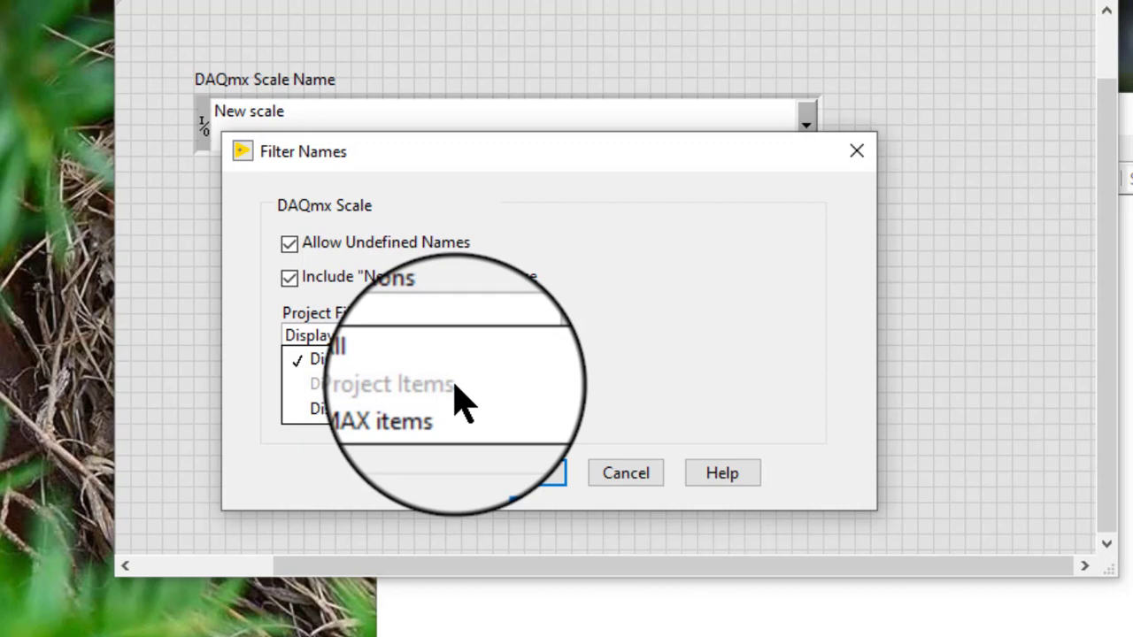
{"action": "mouse_move", "coordinate": [474, 403]}
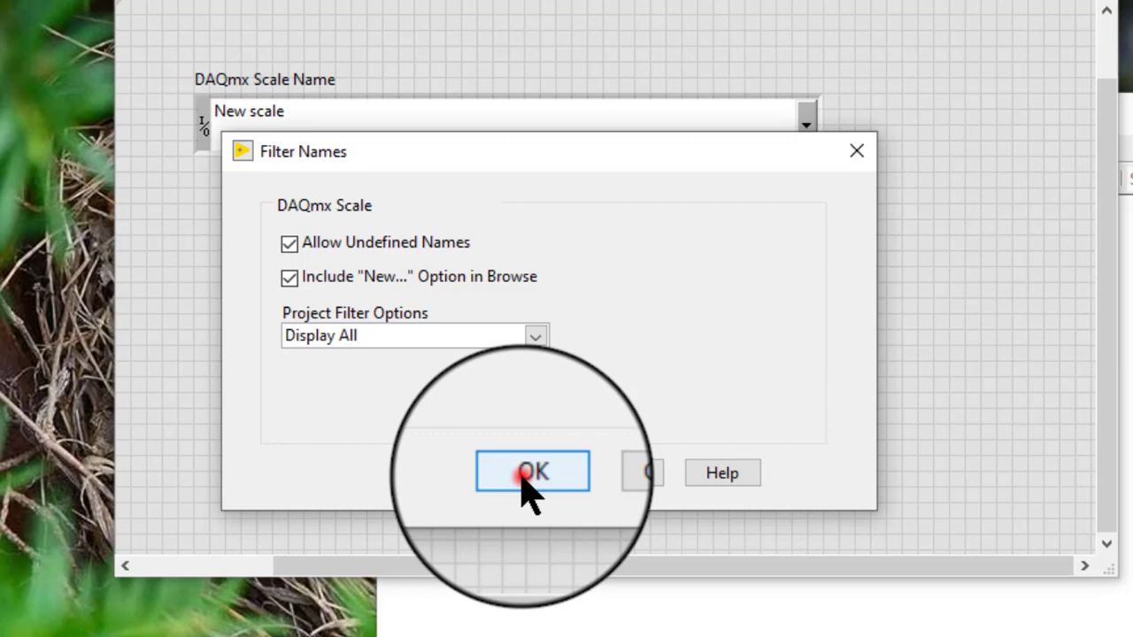
{"action": "left_click", "coordinate": [531, 471]}
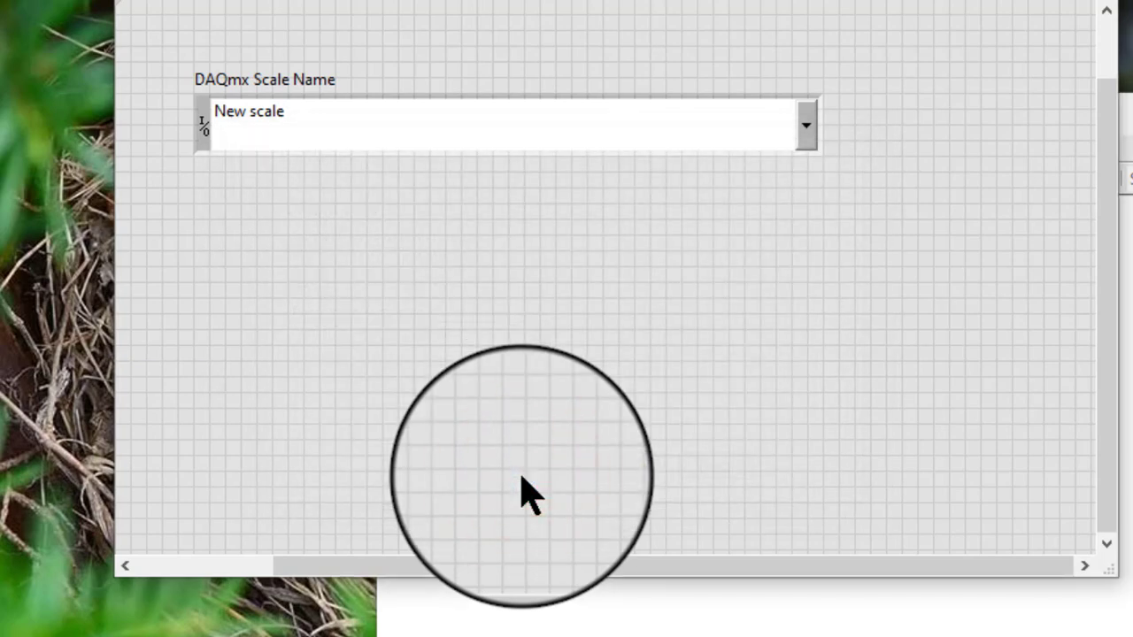
{"action": "left_click", "coordinate": [804, 124]}
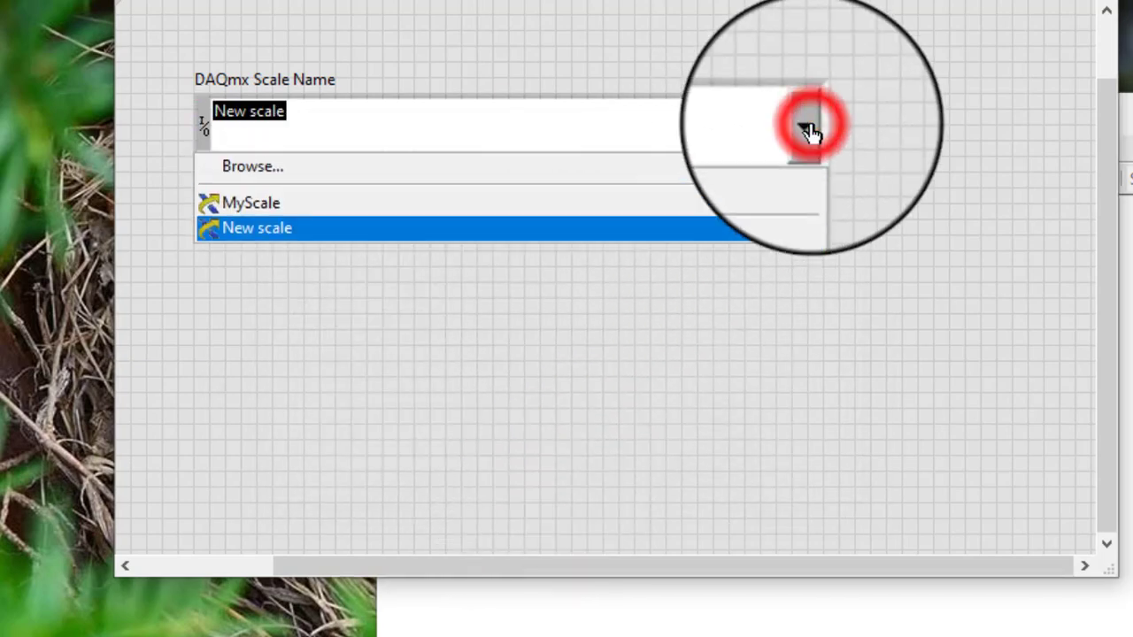